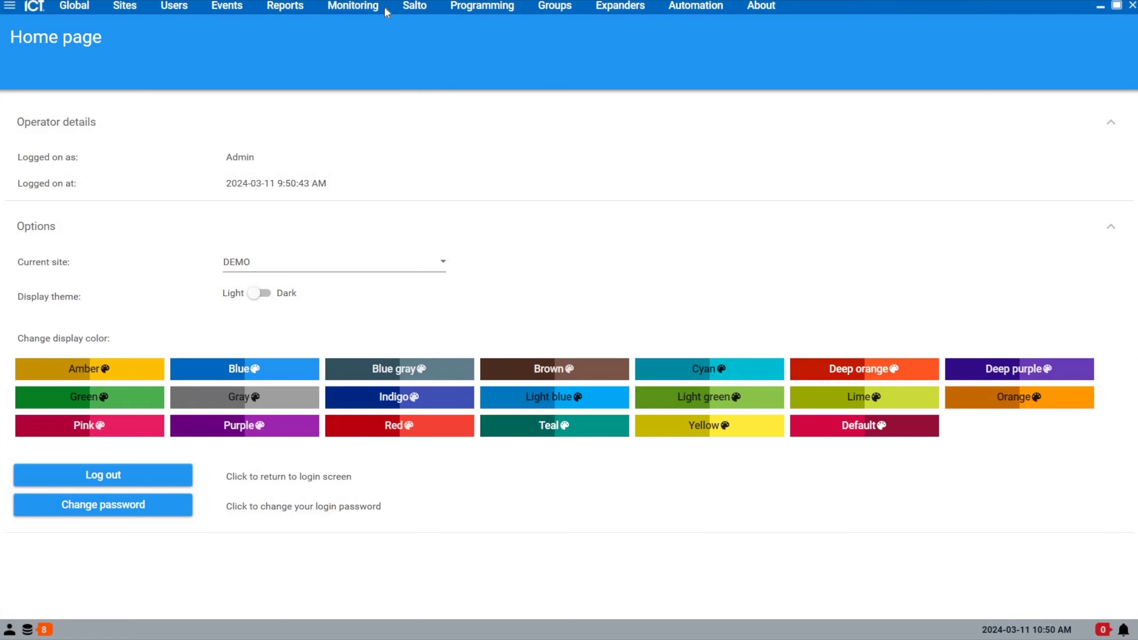
- Choose the User Events Employee Entrance report on the Event report page
click(354, 4)
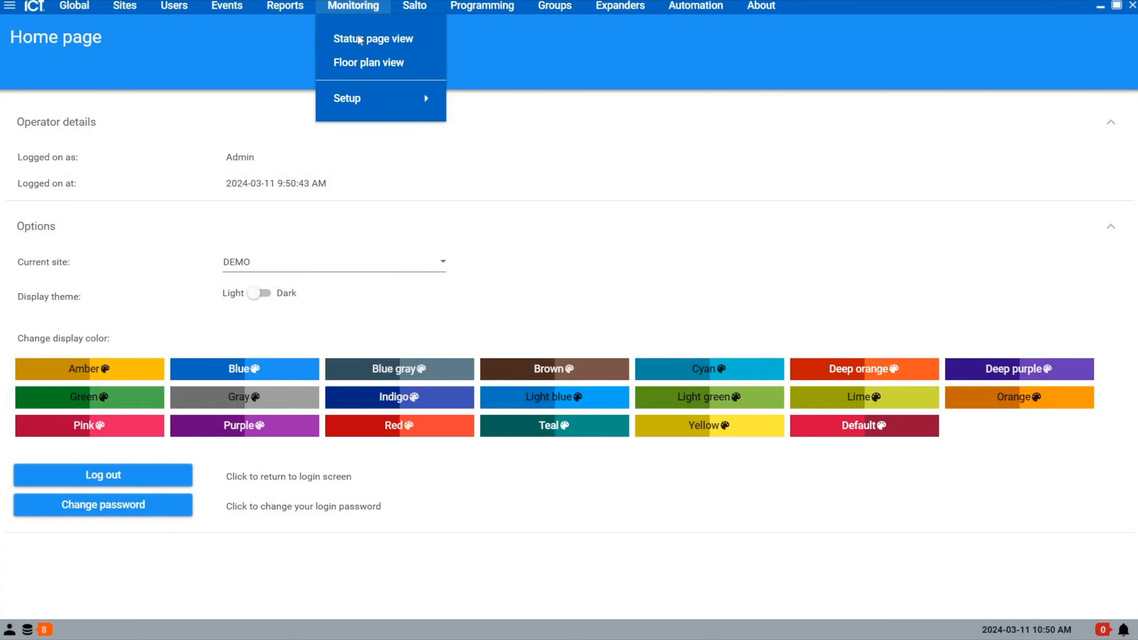
mouse_move(288, 33)
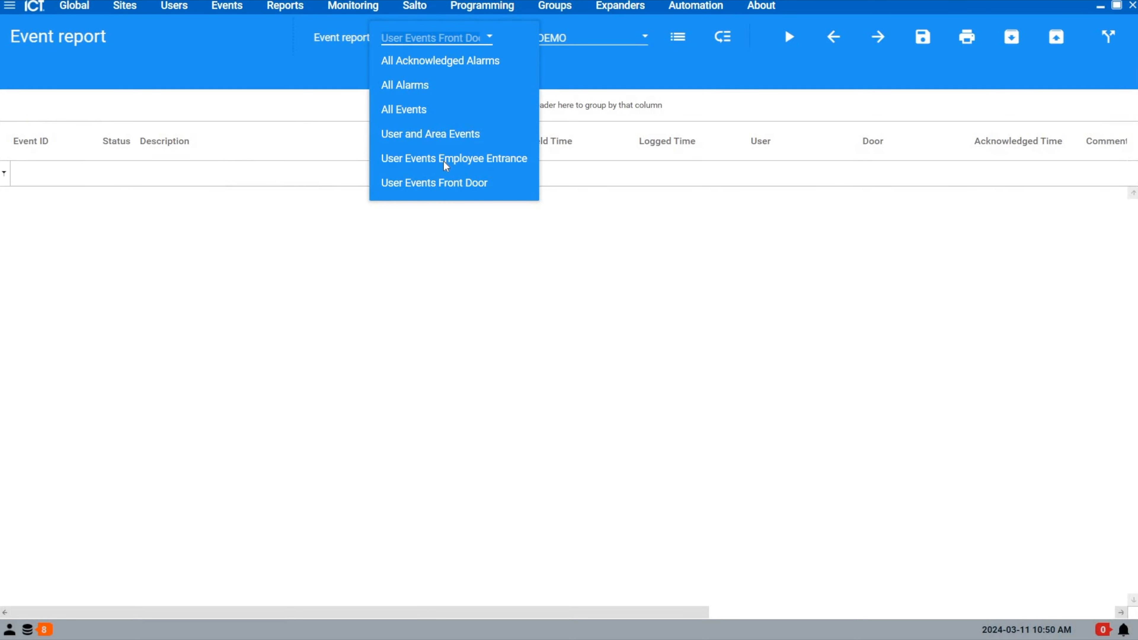
click(454, 158)
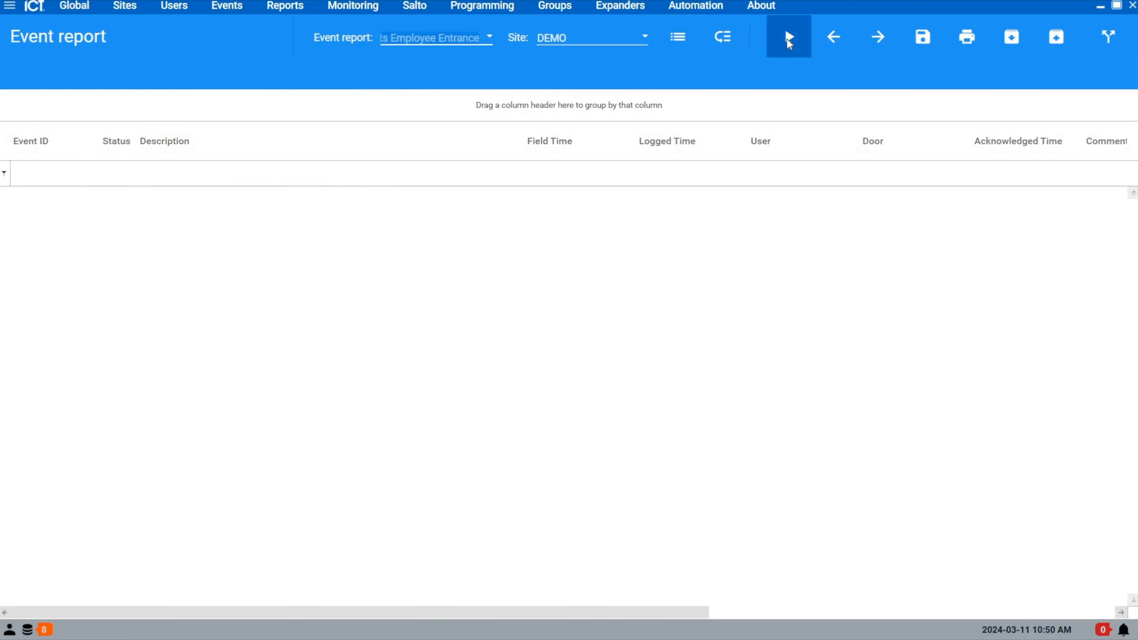
- Run the report with Period Today since midnight and Controller <not set>
click(789, 36)
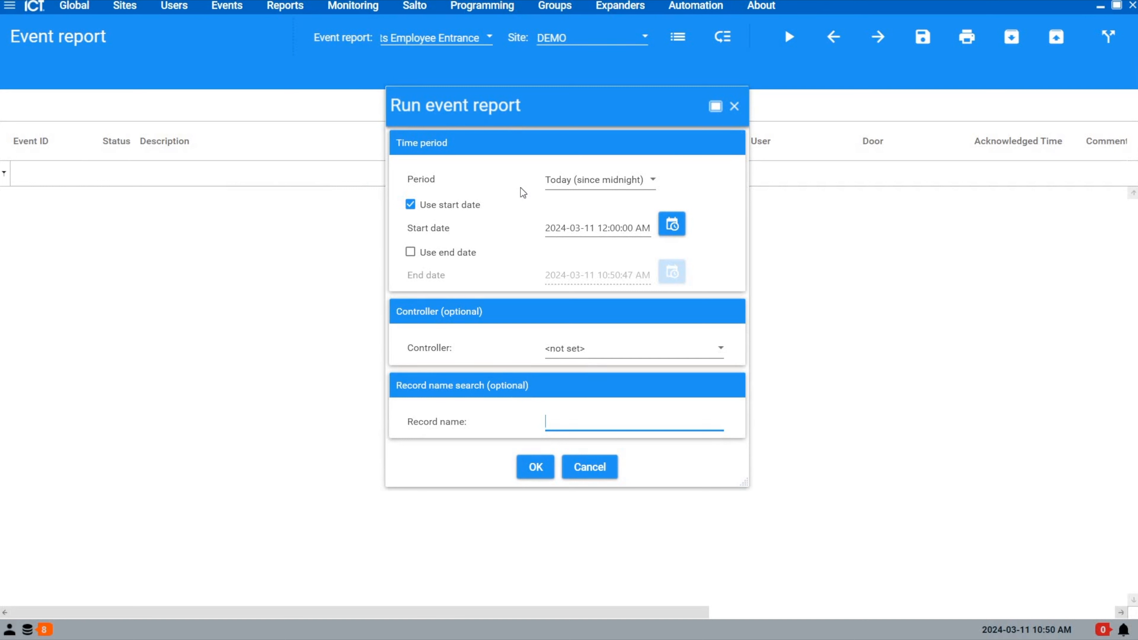
mouse_move(654, 184)
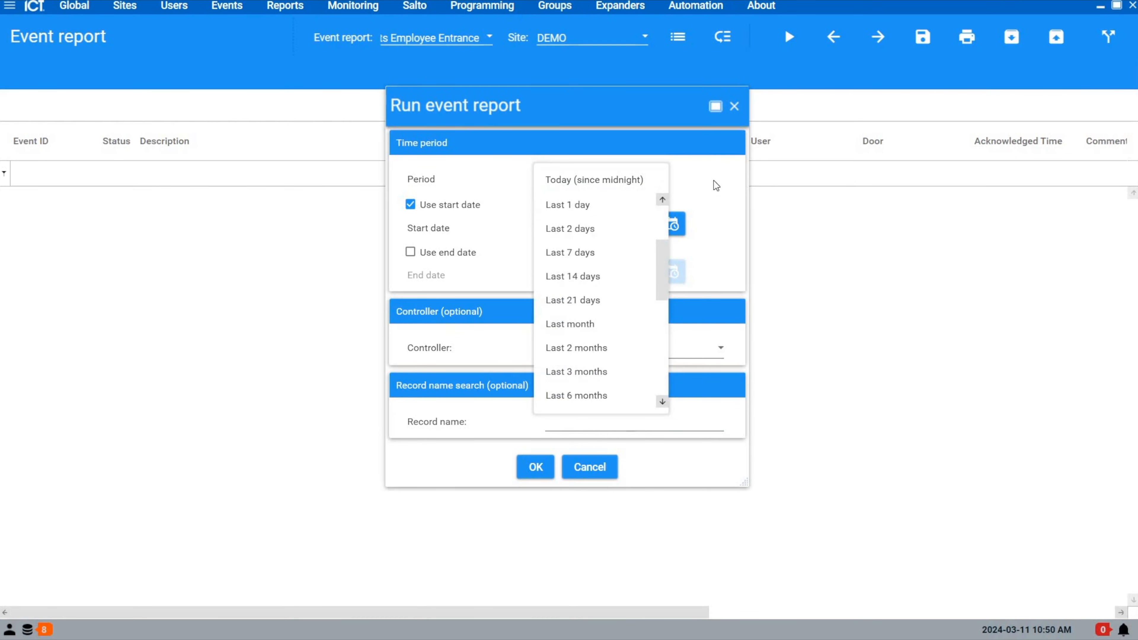
click(594, 180)
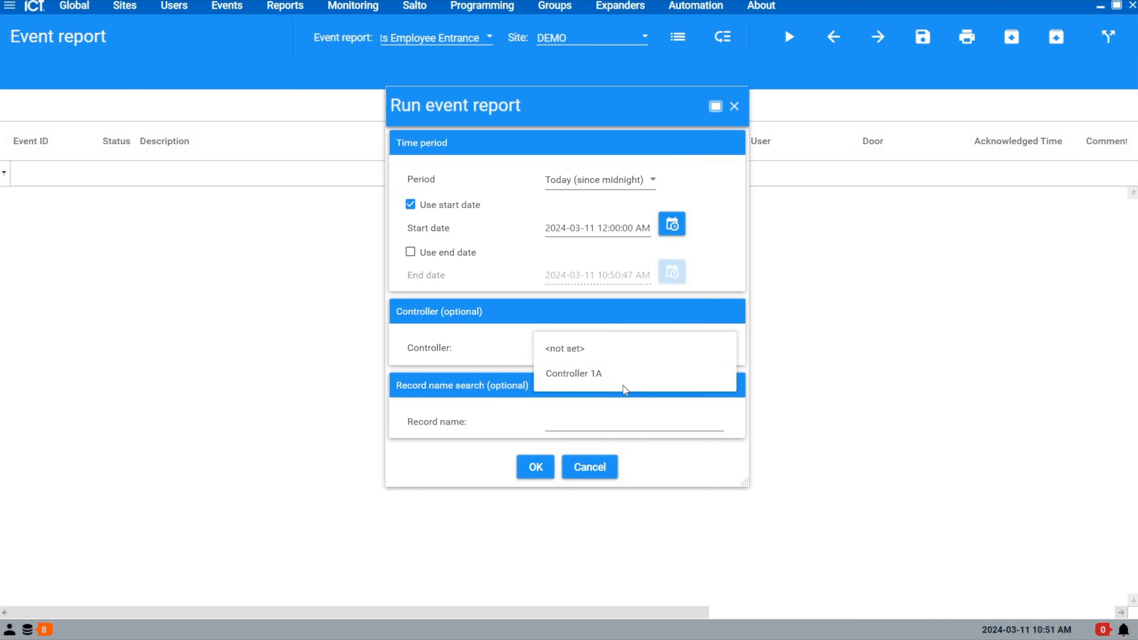
click(566, 348)
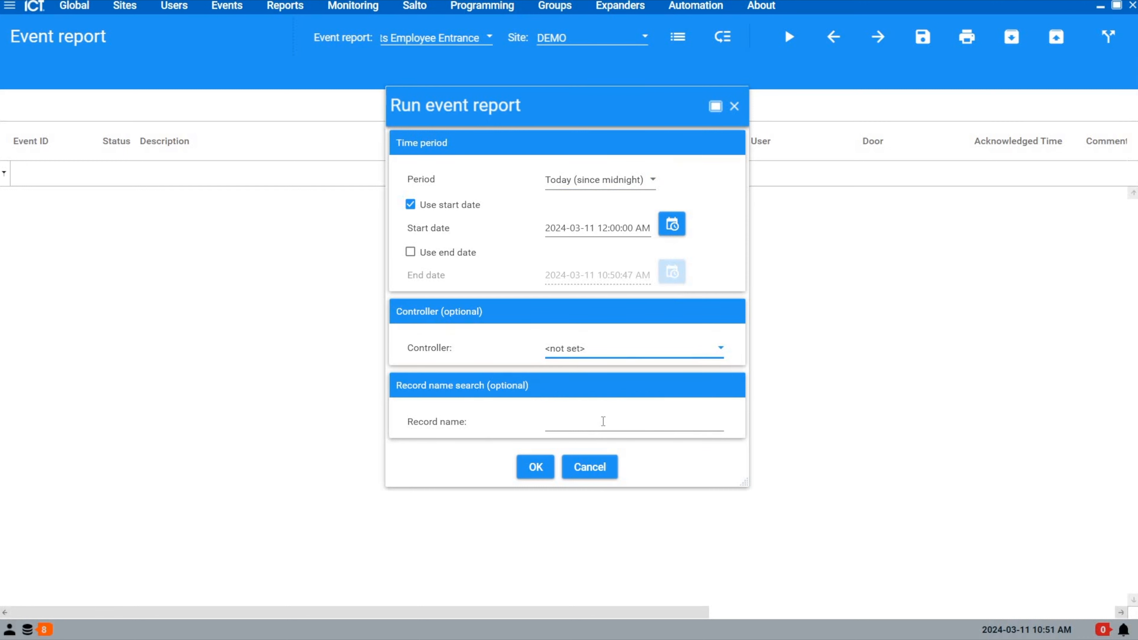
click(603, 422)
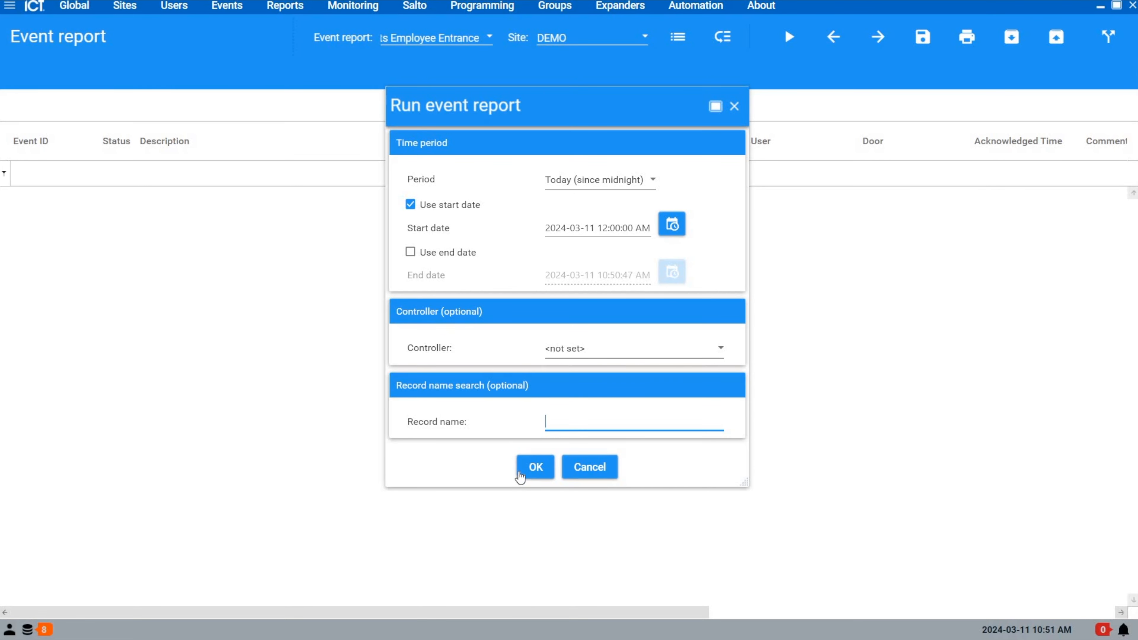
click(536, 467)
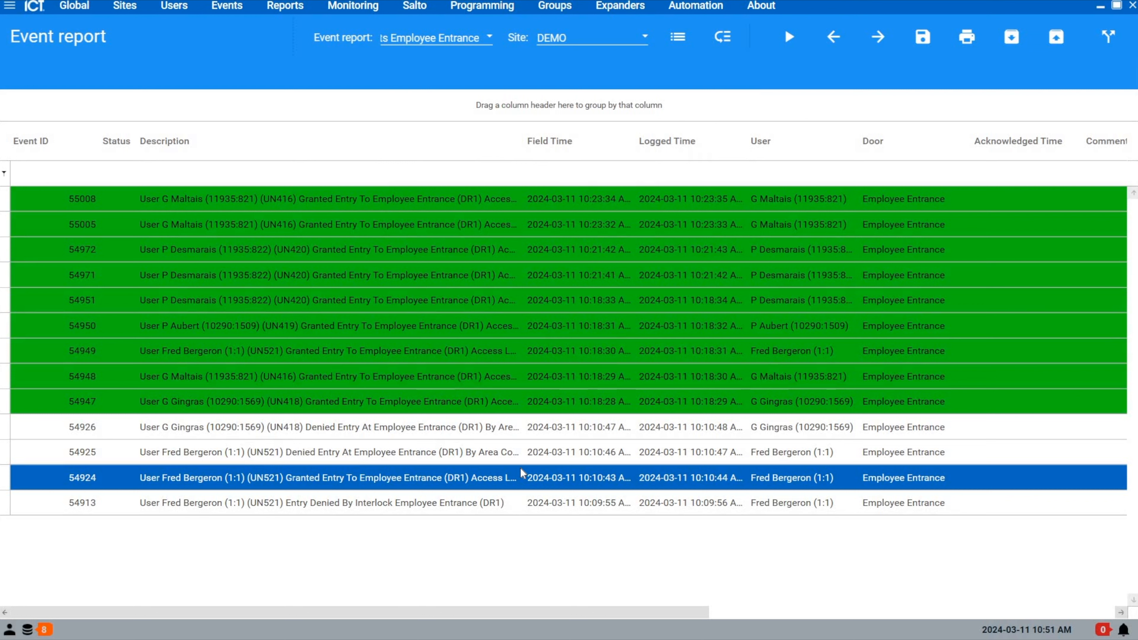
mouse_move(353, 373)
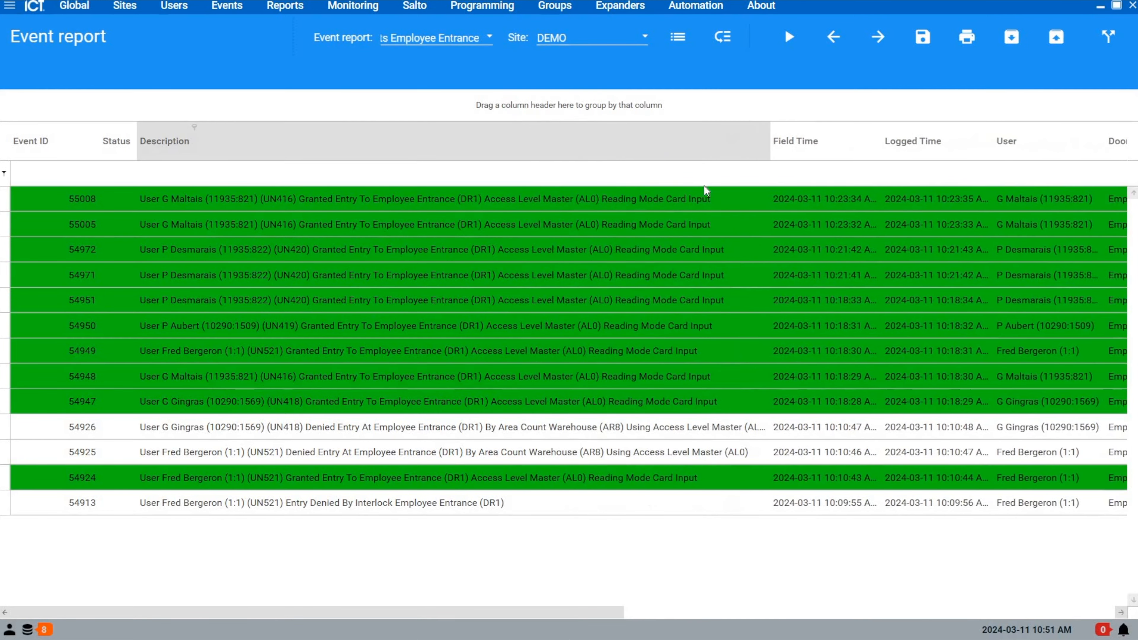
- Widen the Description column to show full text and start a Description filter
click(415, 326)
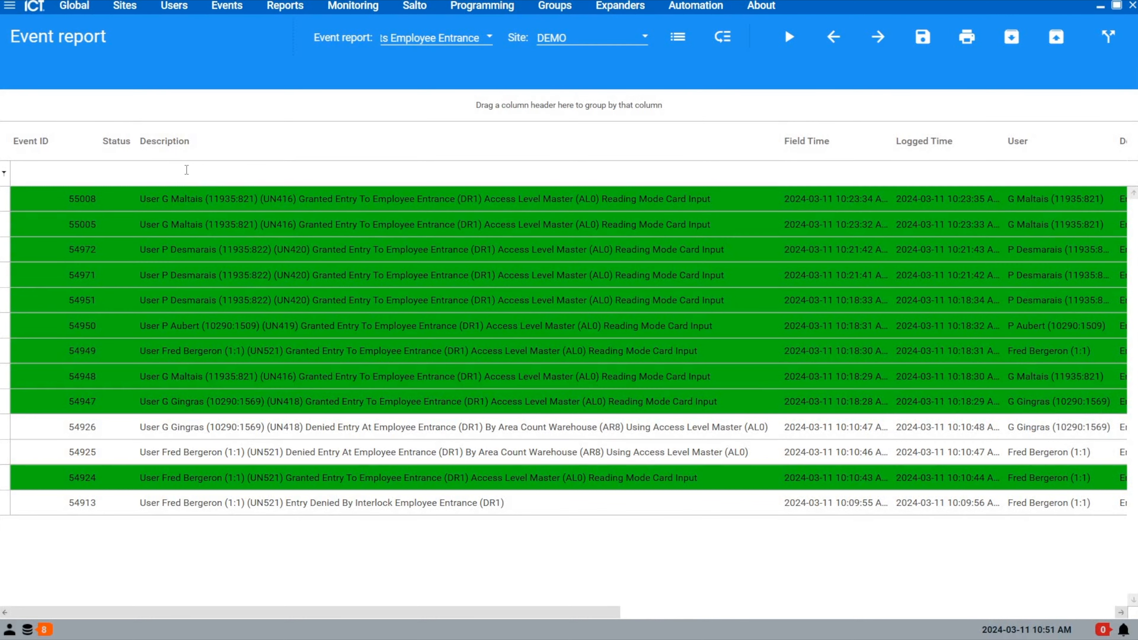
click(439, 169)
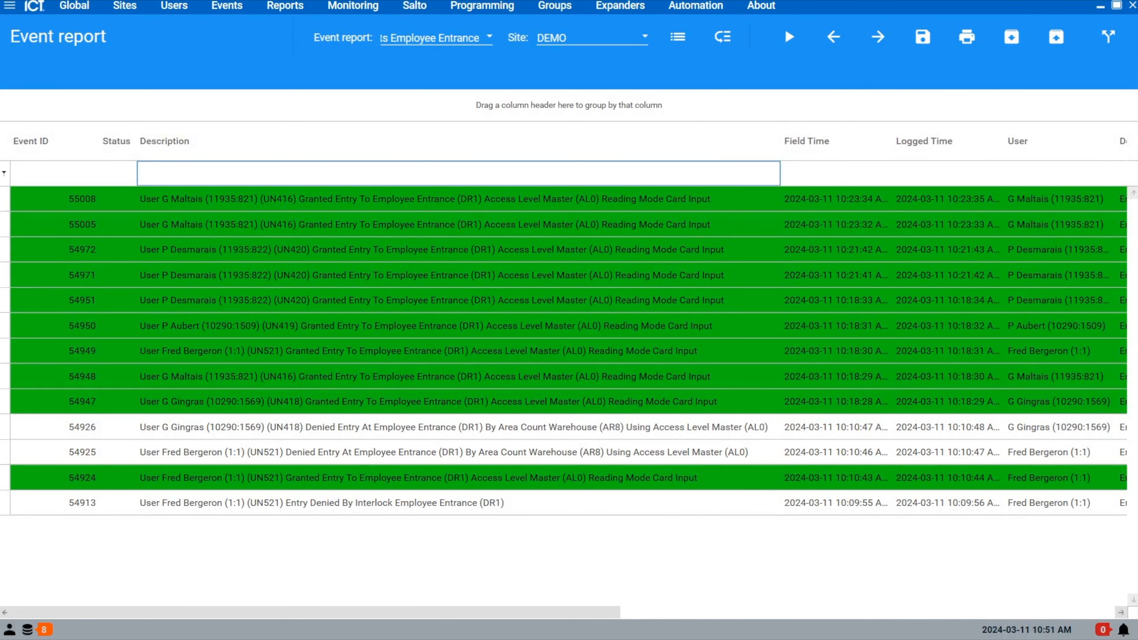
text(Fred)
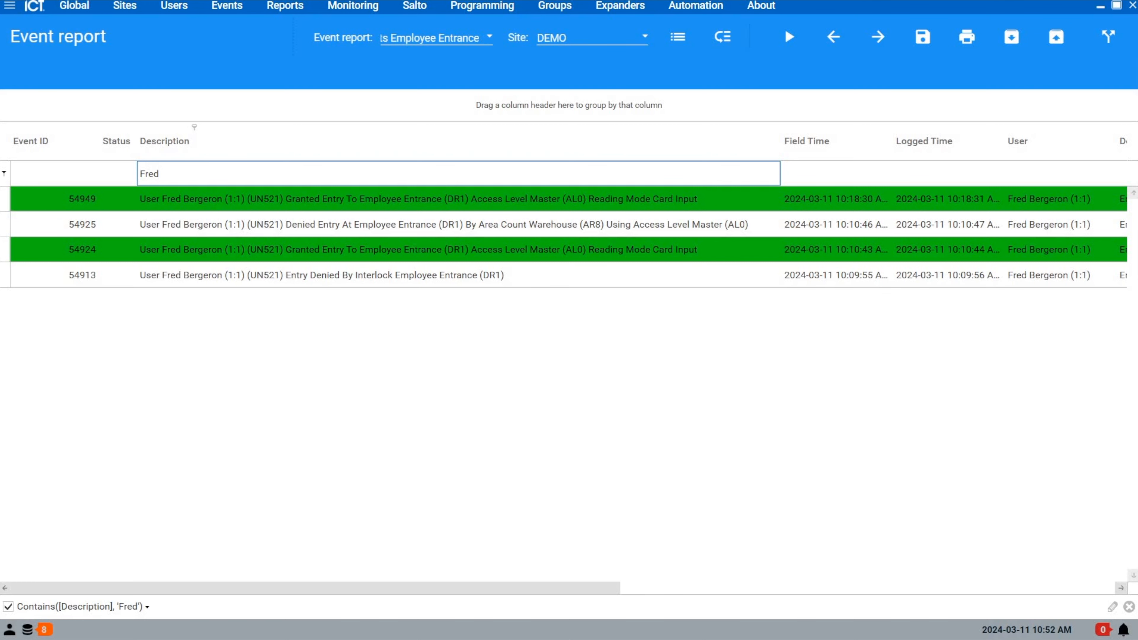
key(Backspace)
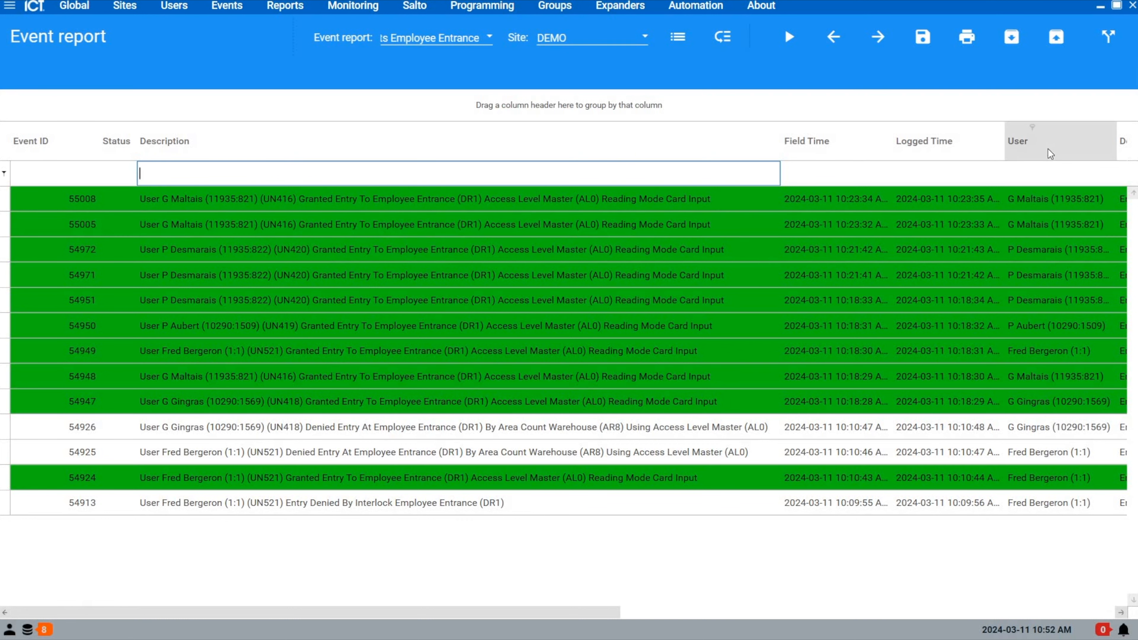
mouse_move(13, 38)
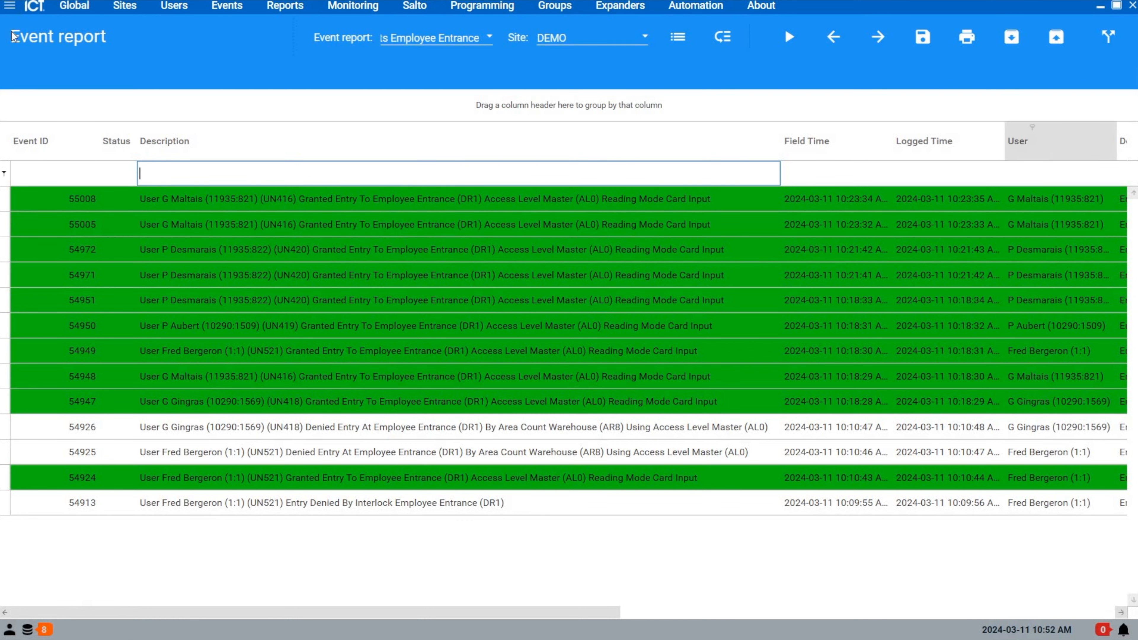
drag(1015, 141, 29, 116)
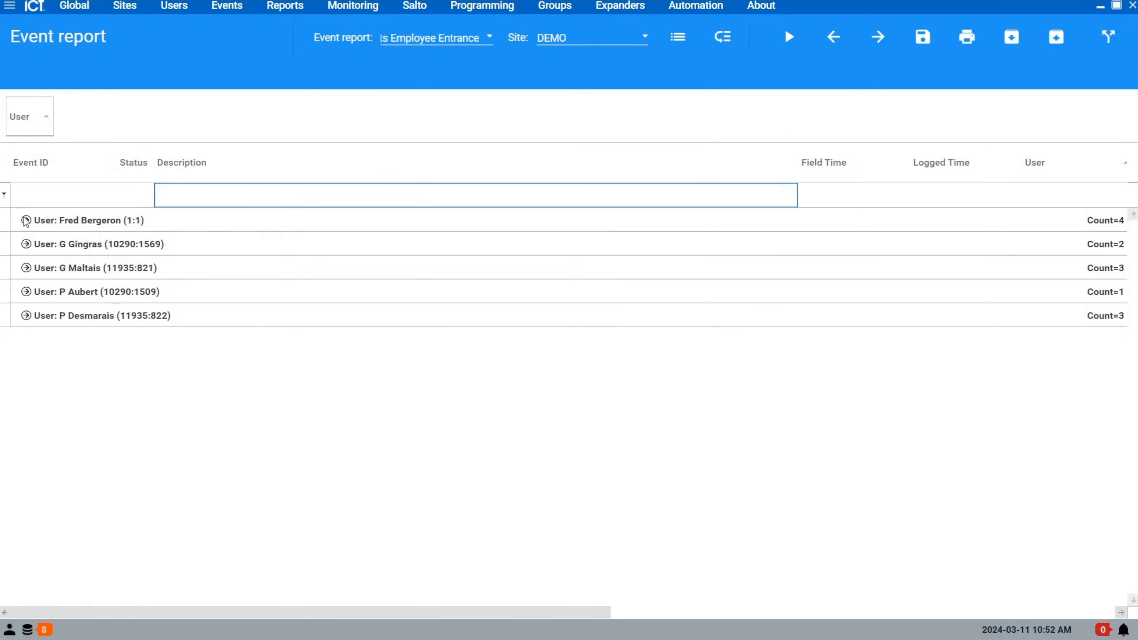
click(27, 220)
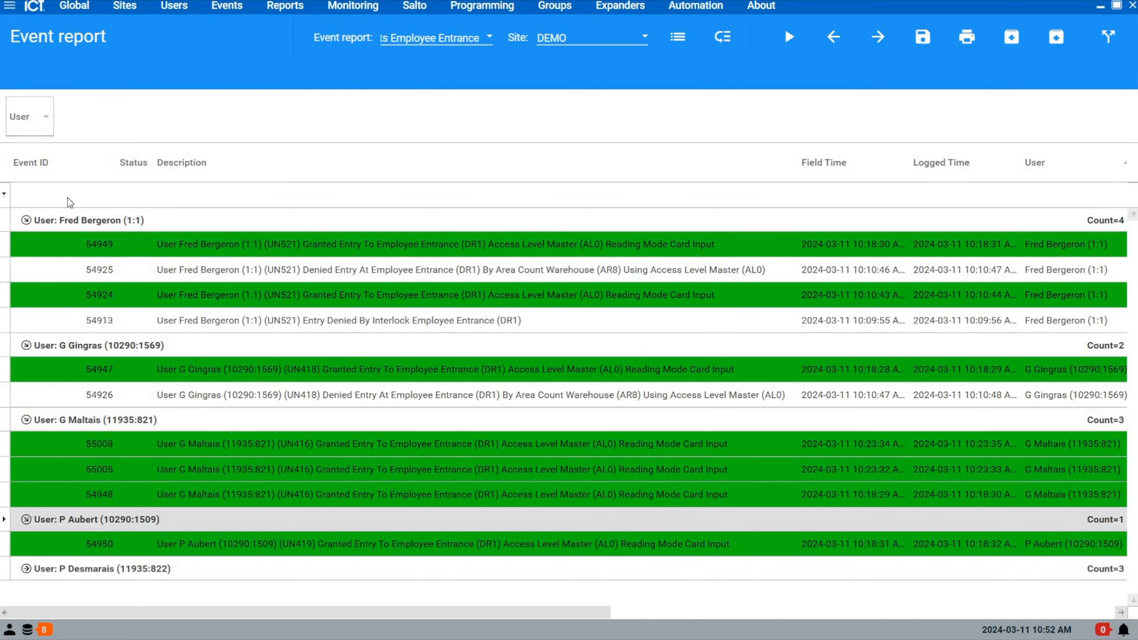
right_click(23, 123)
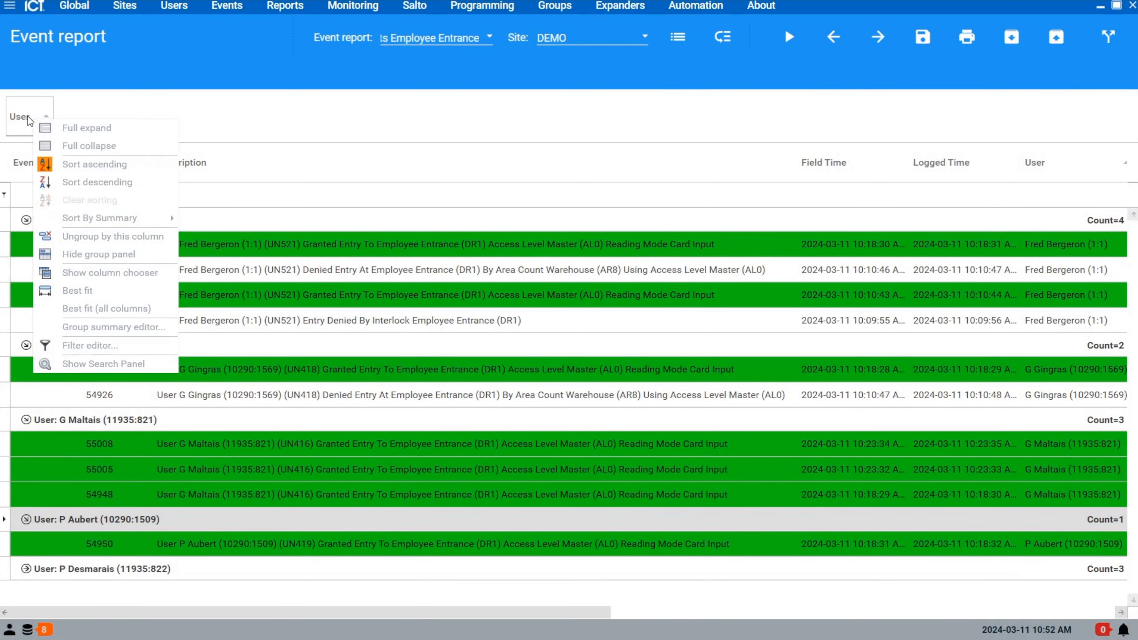
mouse_move(156, 243)
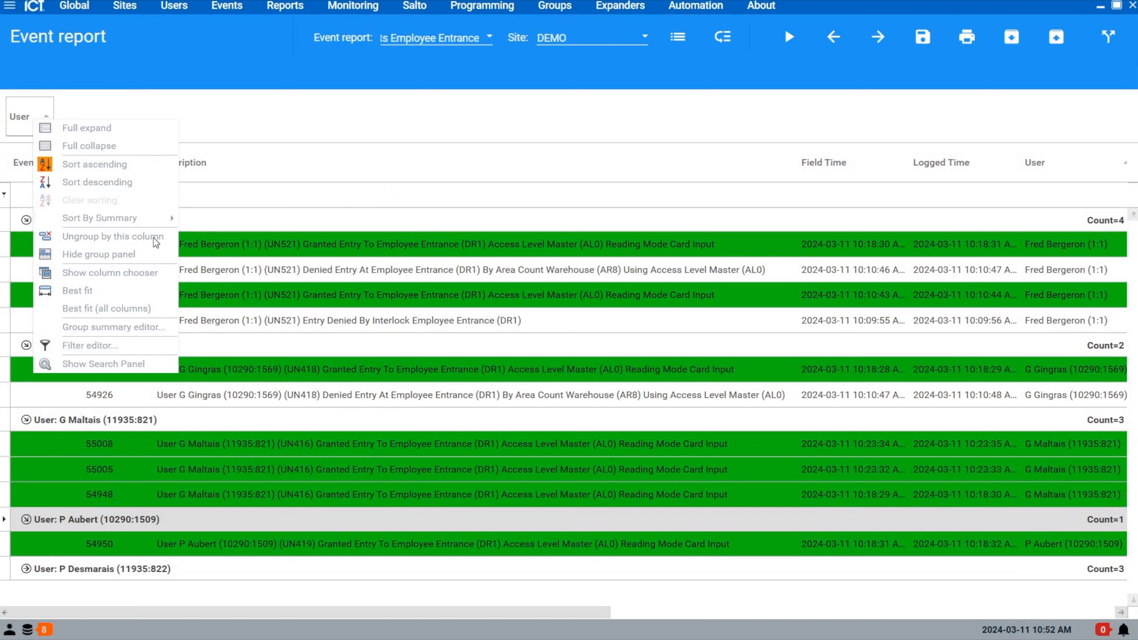
click(113, 237)
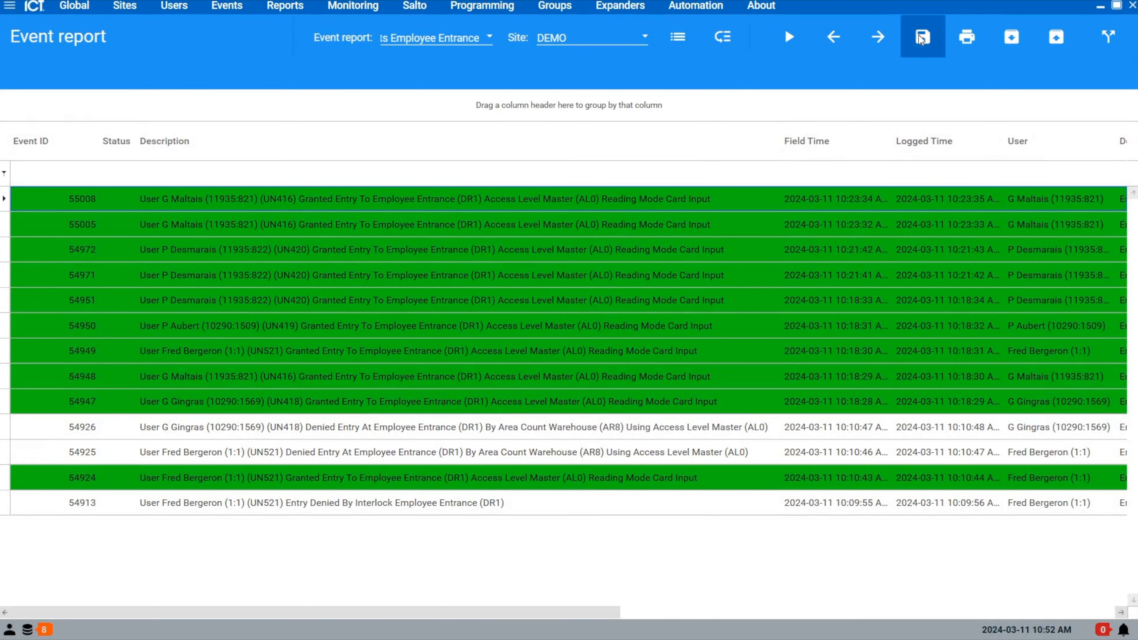
mouse_move(961, 39)
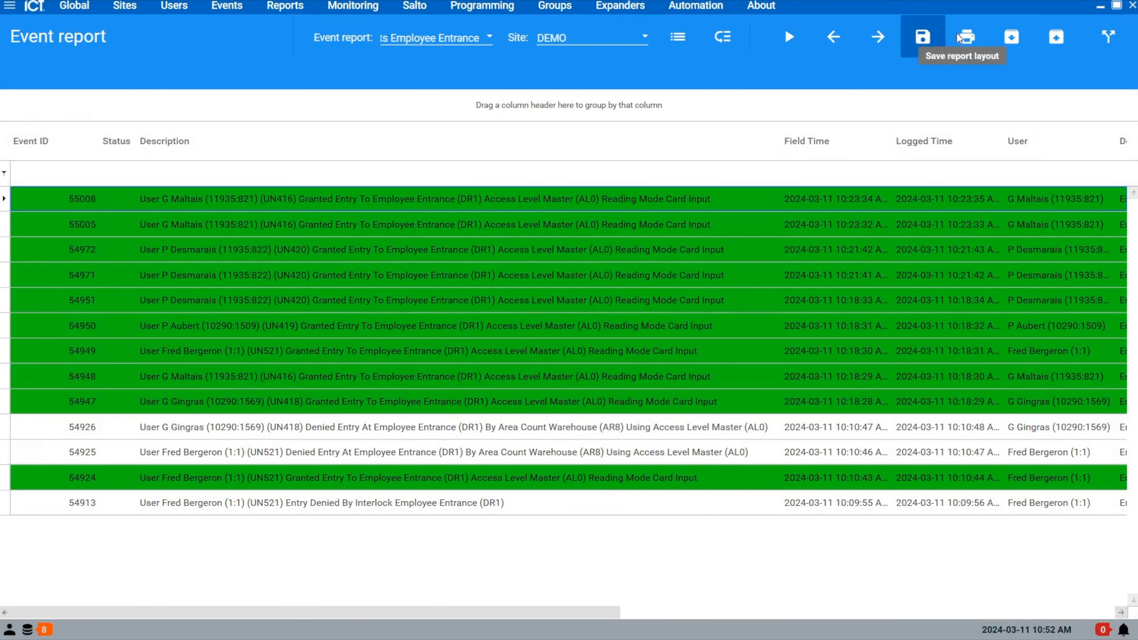
- Show the thirteen-event Employee Entrance report in print preview
click(966, 37)
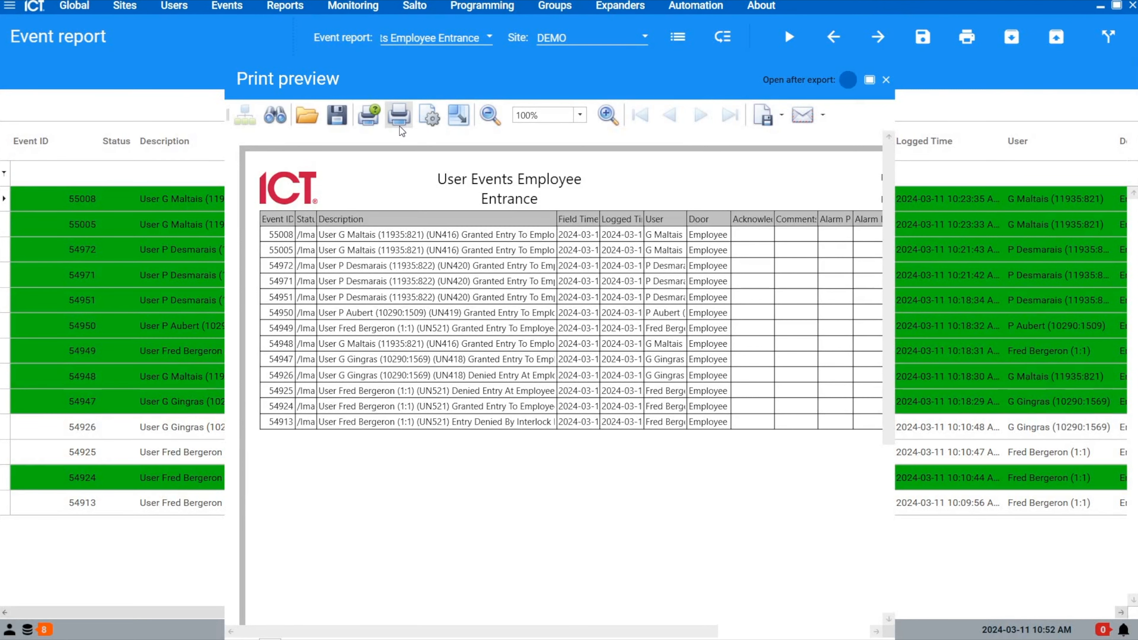
mouse_move(399, 119)
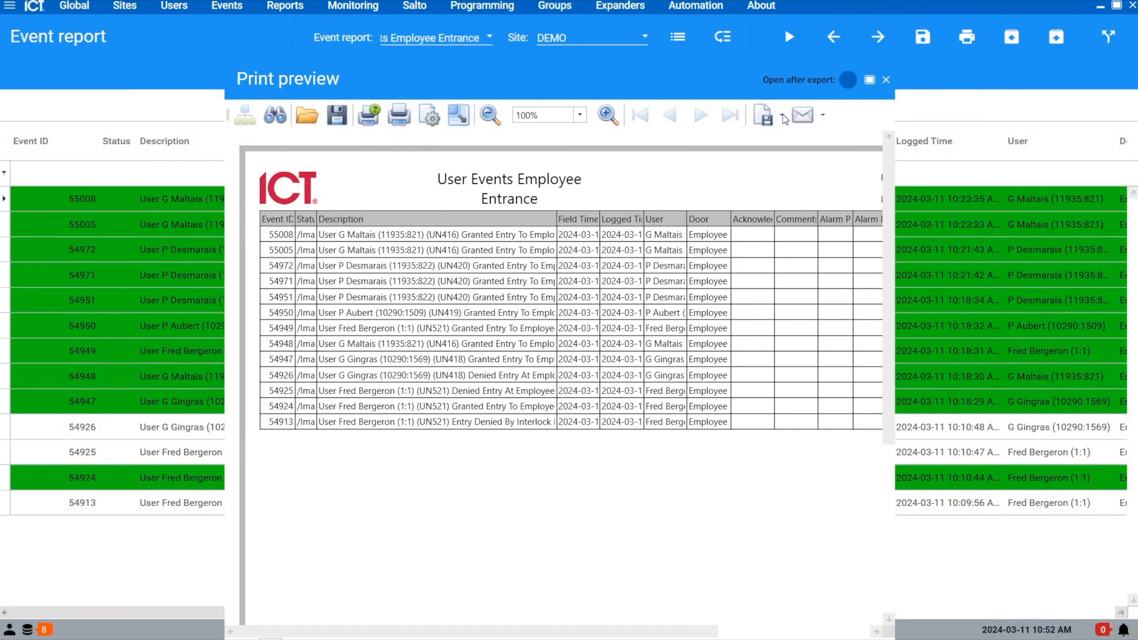
click(780, 116)
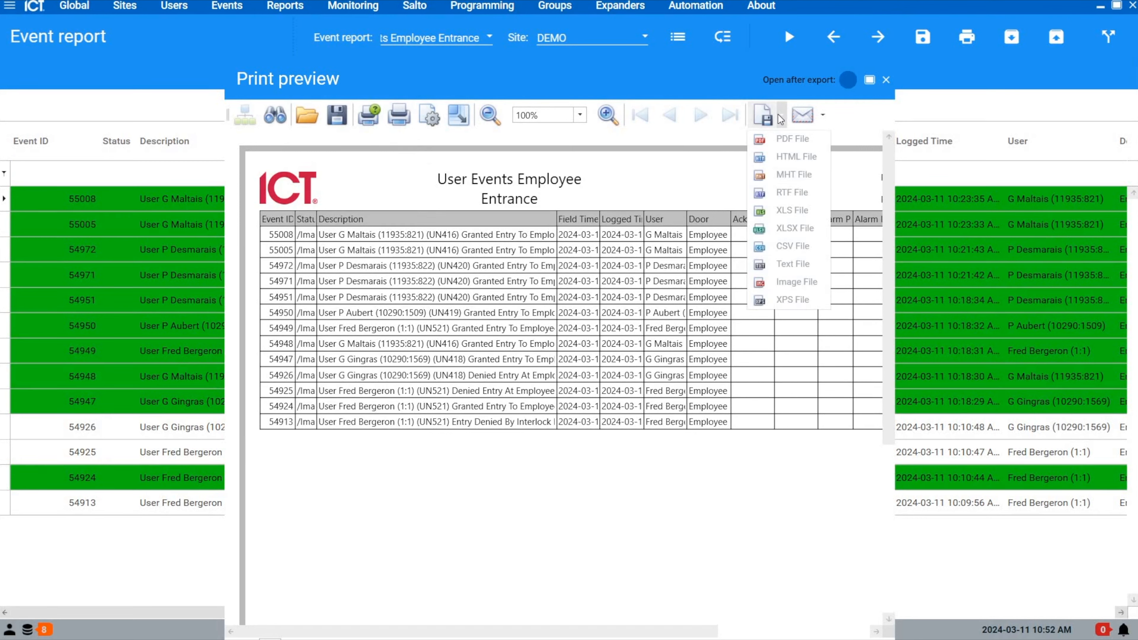
mouse_move(792, 193)
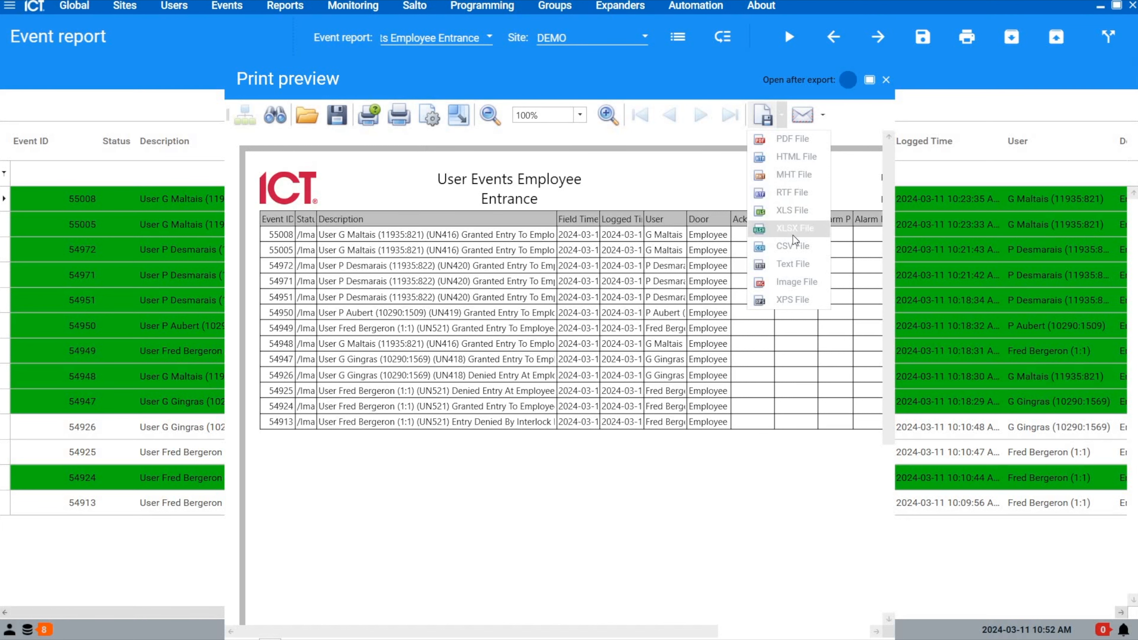
click(795, 228)
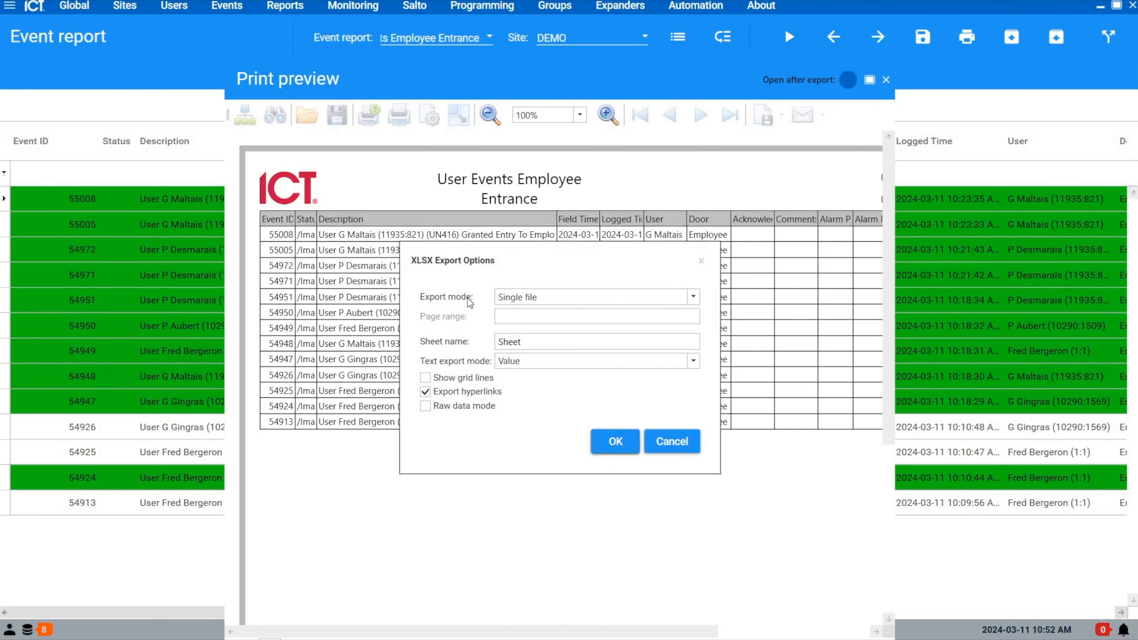
click(615, 441)
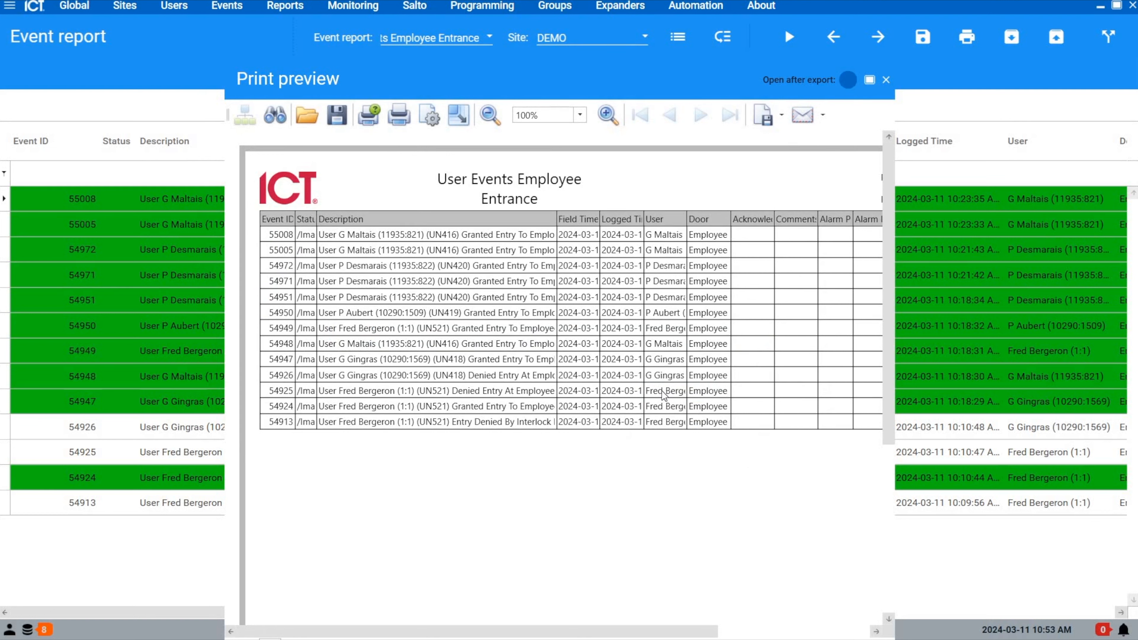
mouse_move(809, 127)
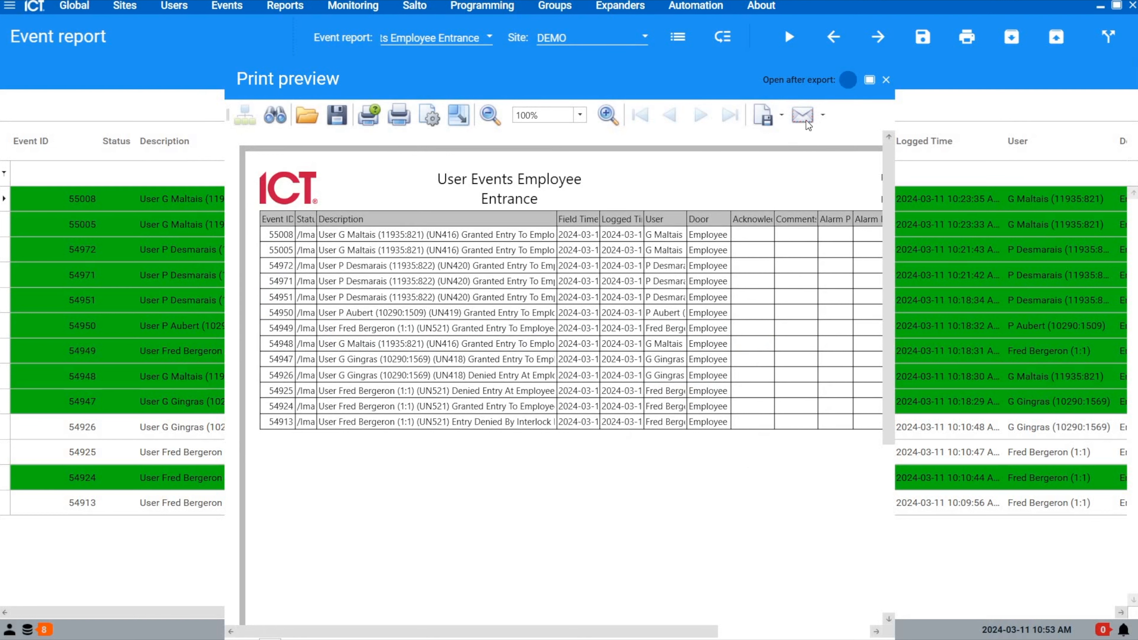
mouse_move(802, 115)
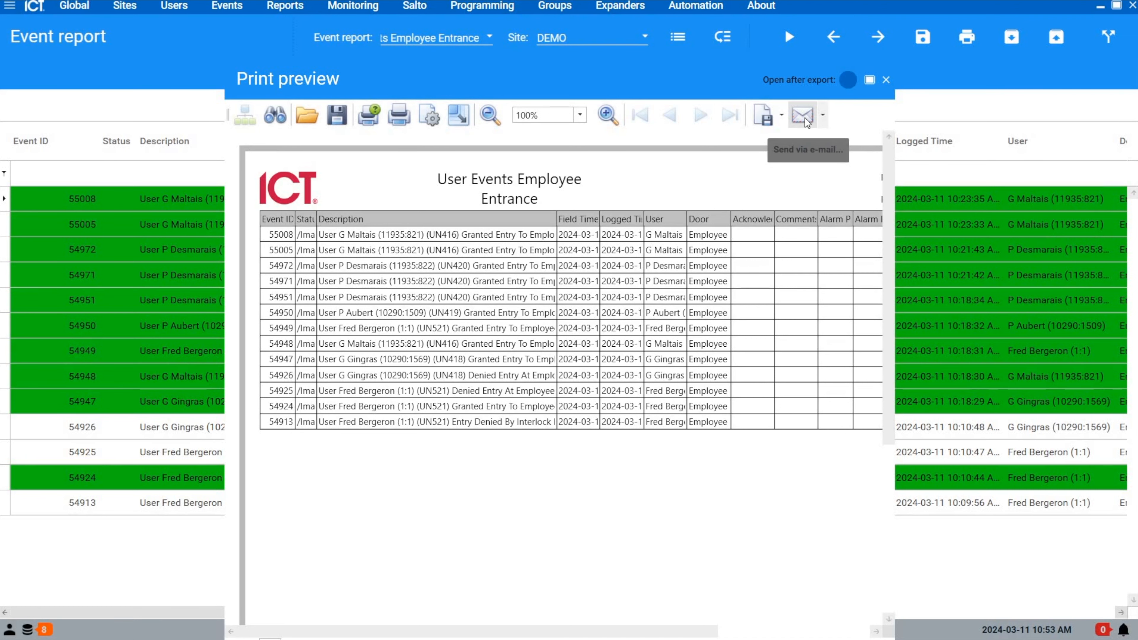
mouse_move(701, 66)
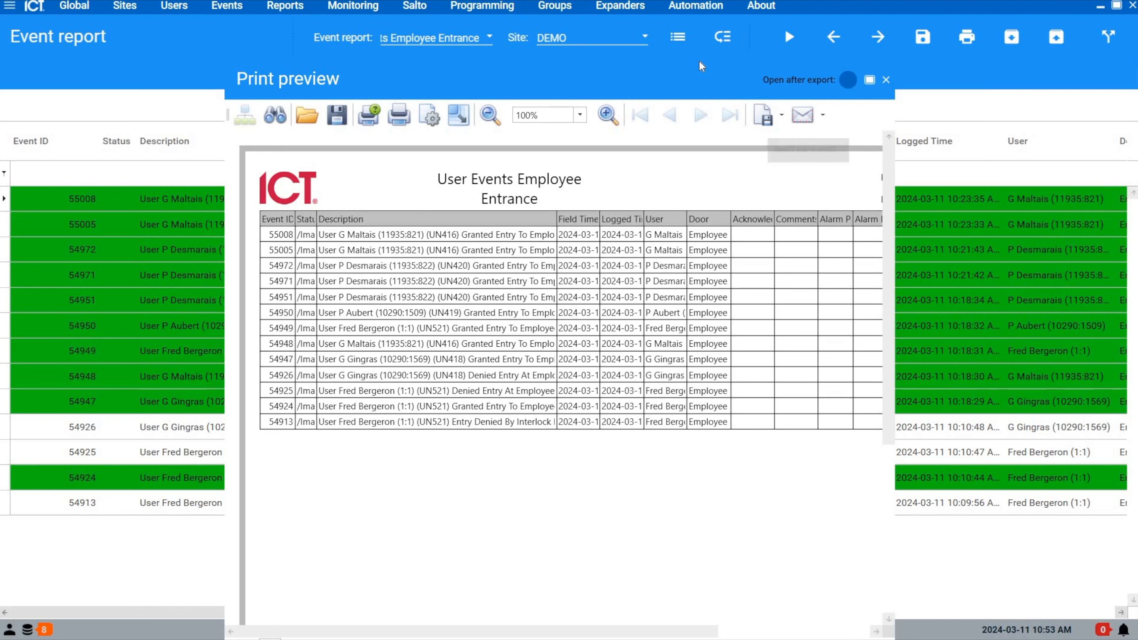